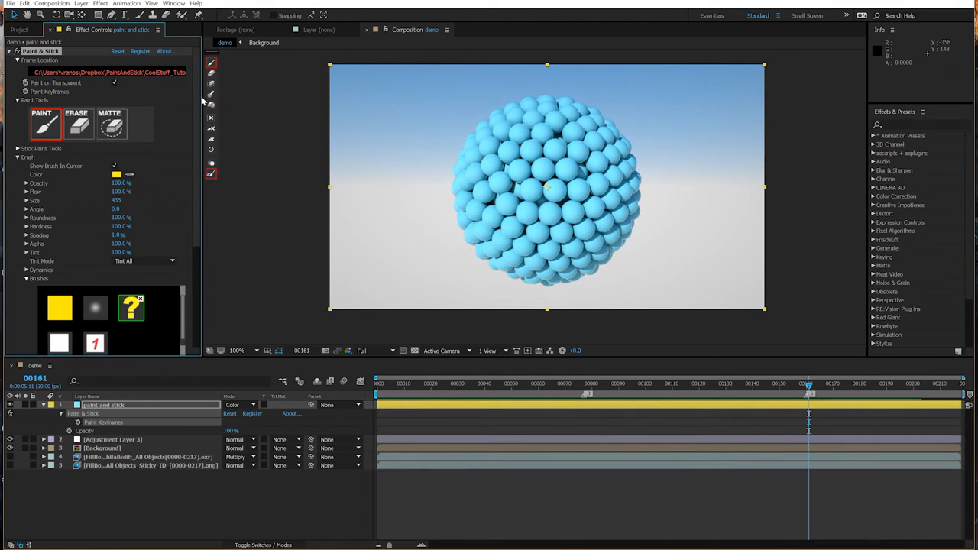
# Step: Paint a large yellow question mark over the spheres in the Composition viewer
pyautogui.scroll(-3)
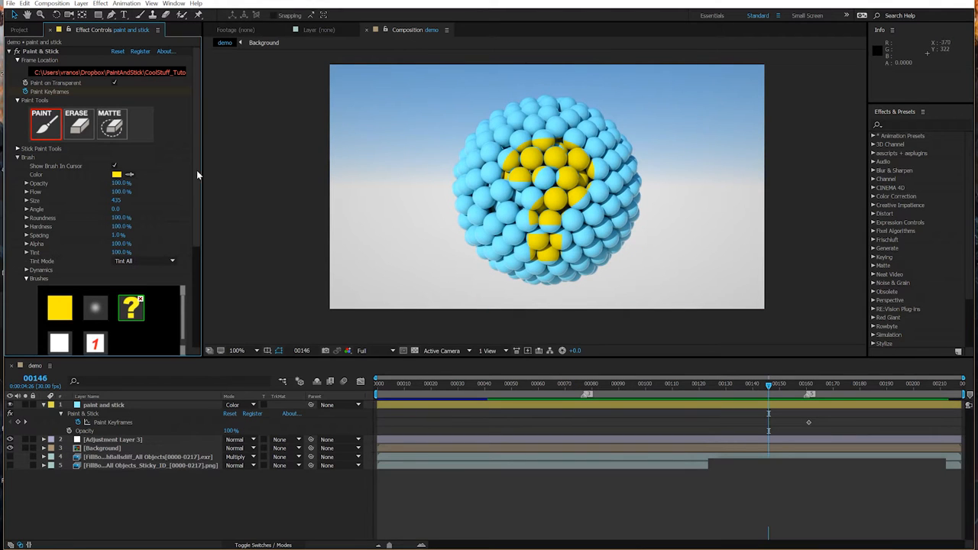
# Step: Delete the painted question mark and the Sticky_ID layer, leaving plain blue spheres
pyautogui.scroll(-3)
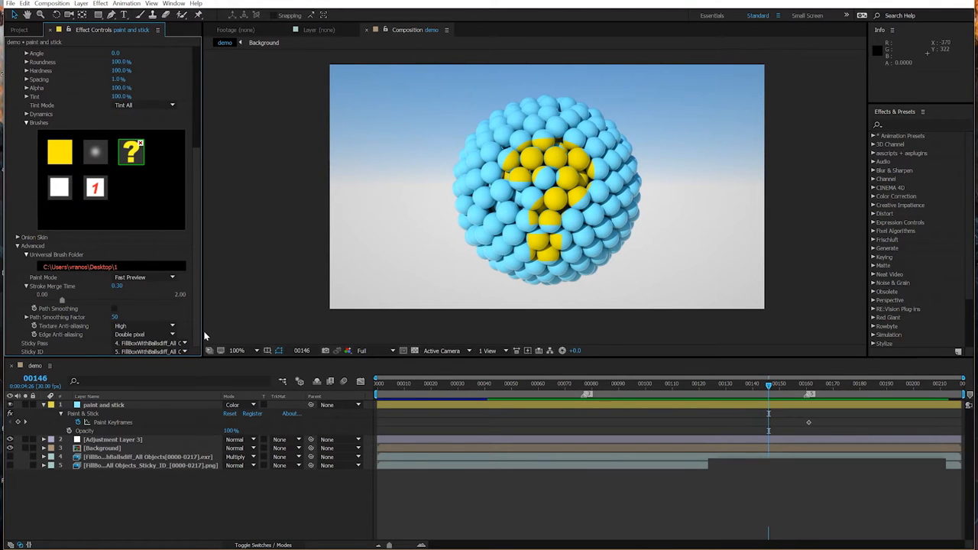
pyautogui.click(104, 404)
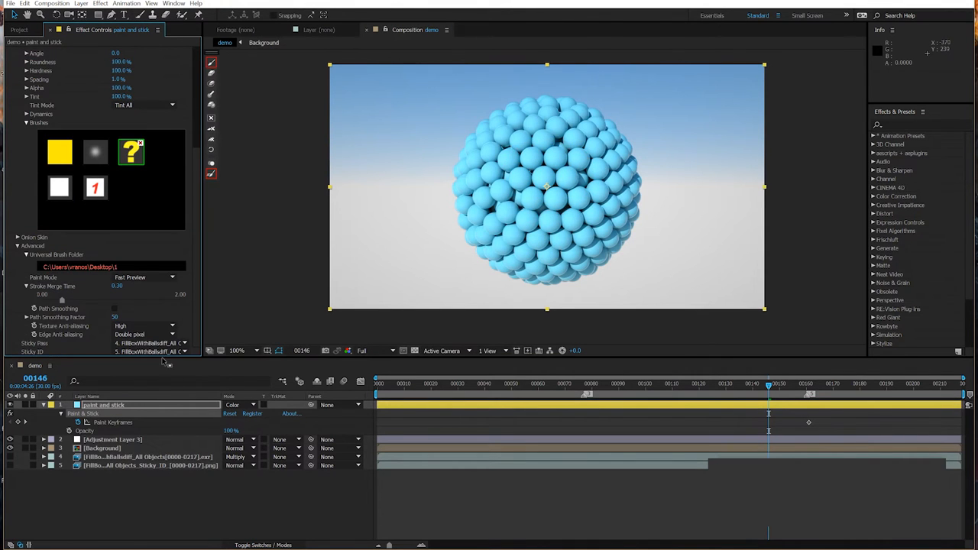
pyautogui.click(150, 464)
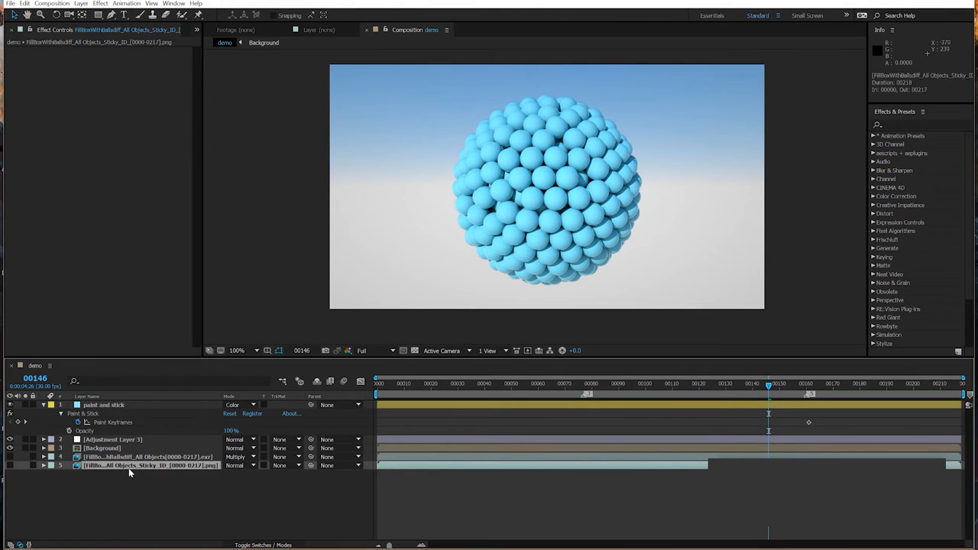
pyautogui.click(104, 403)
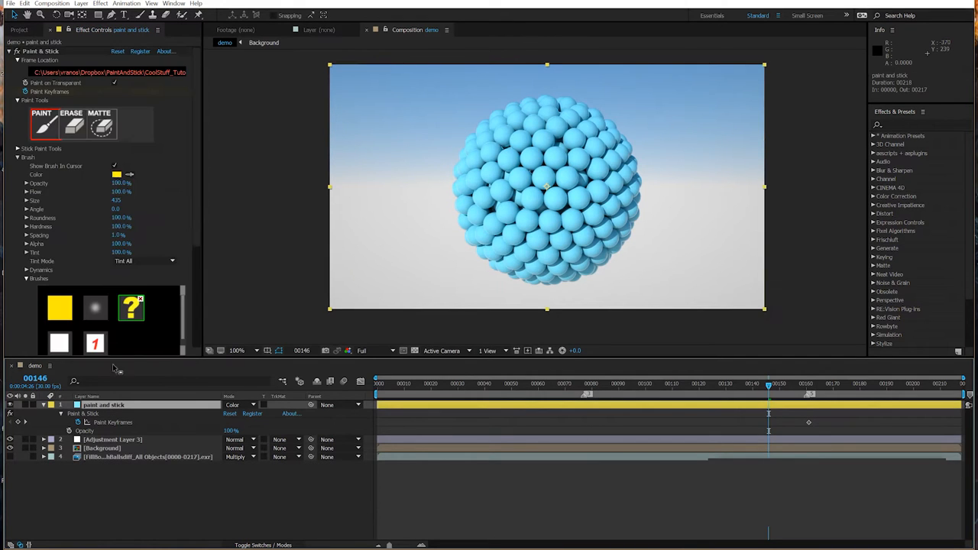
pyautogui.scroll(-3)
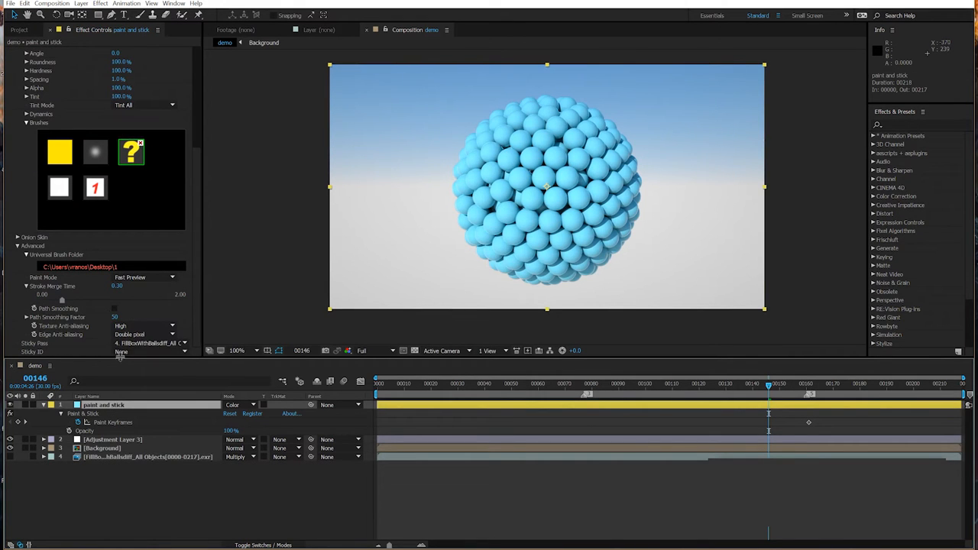
pyautogui.moveTo(161, 157)
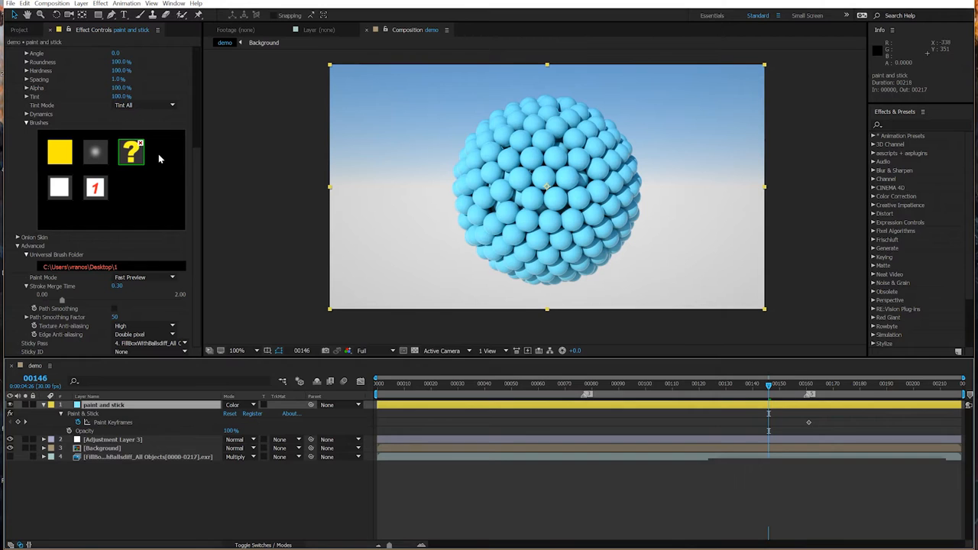
# Step: Zoom in and stamp the yellow question-mark brush onto one sphere over the ID colouring
pyautogui.click(507, 230)
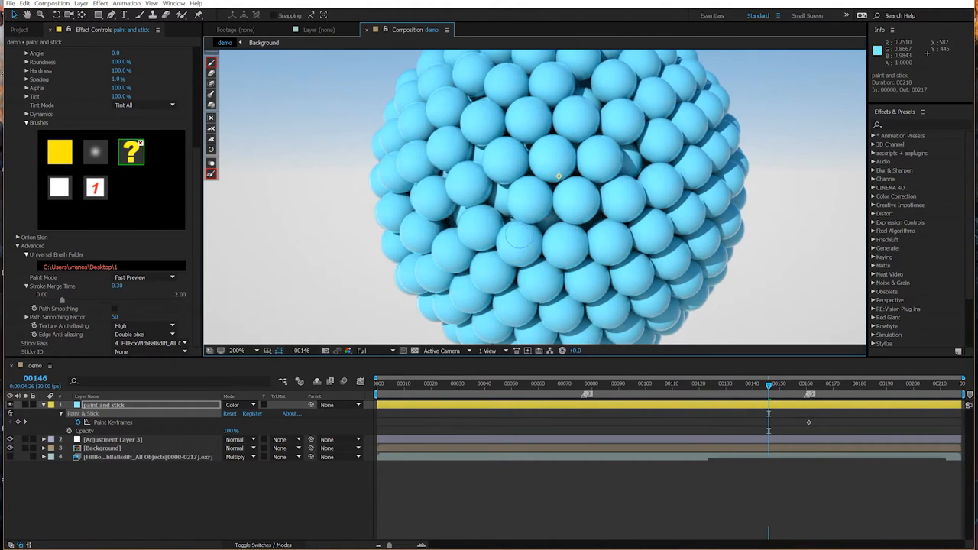
pyautogui.click(518, 244)
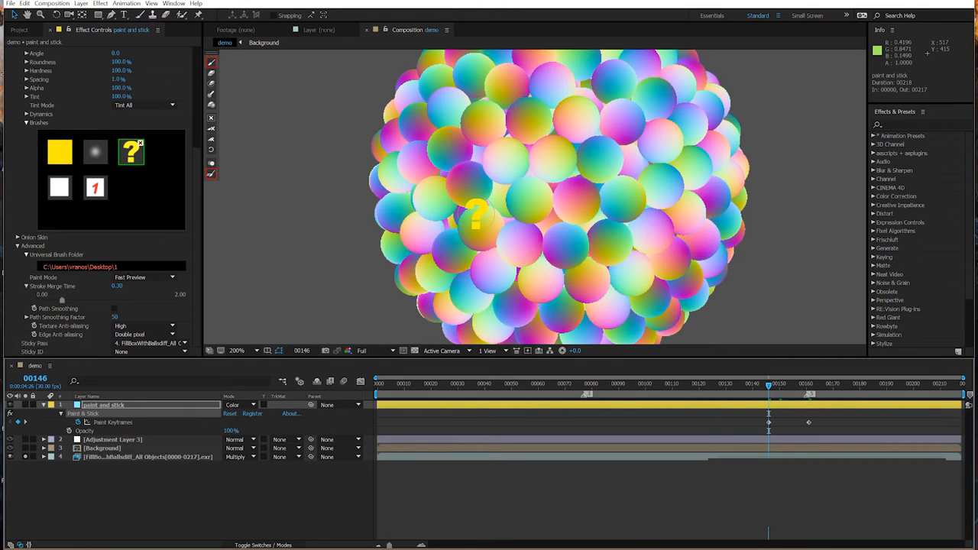
# Step: Move to frame 42 to confirm every sphere carries the question-mark sticker
pyautogui.click(11, 456)
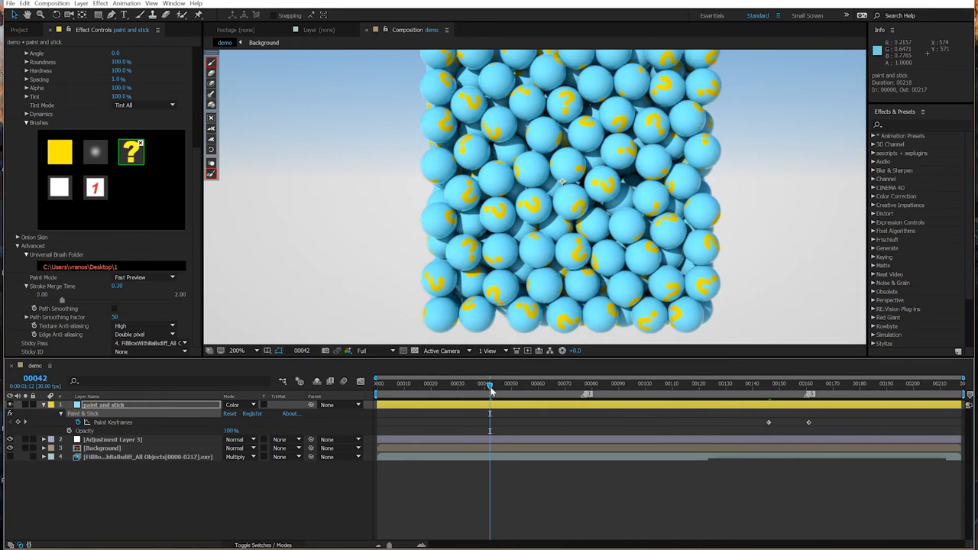
pyautogui.click(236, 350)
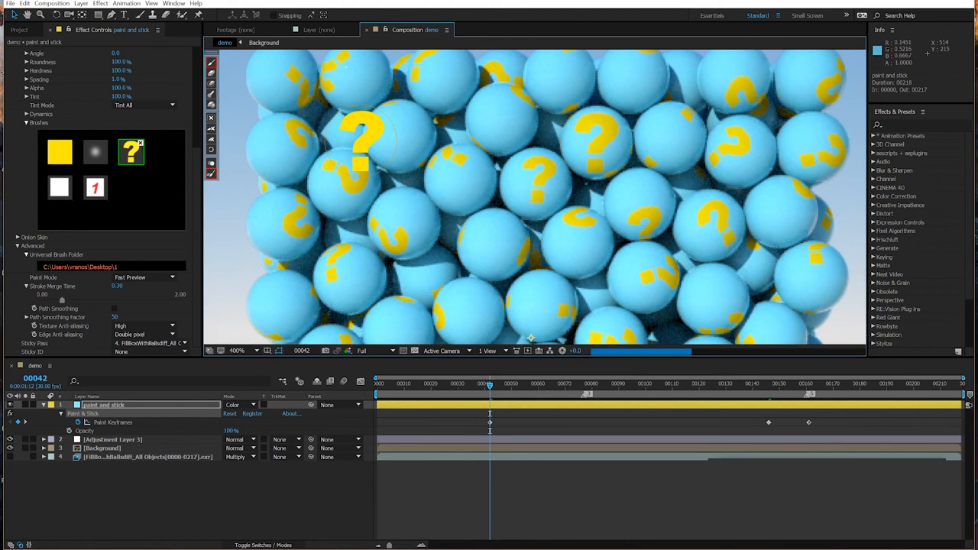
pyautogui.click(237, 350)
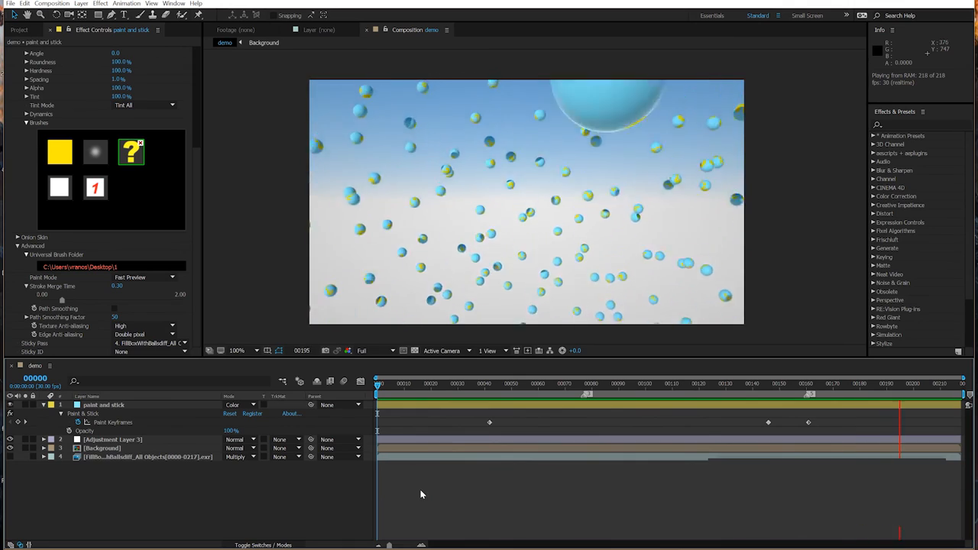
# Step: Preview from frame 0 so the question marks travel with the spheres
pyautogui.click(480, 381)
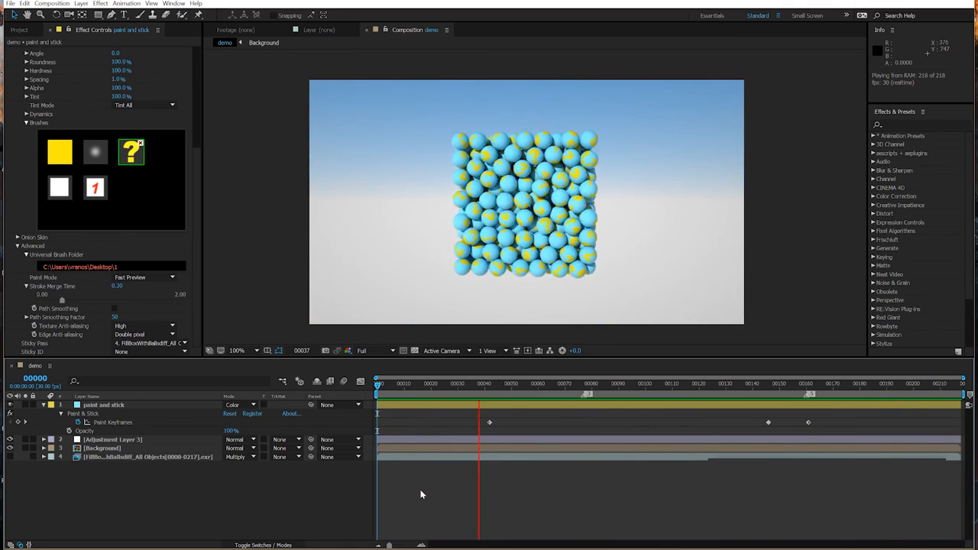